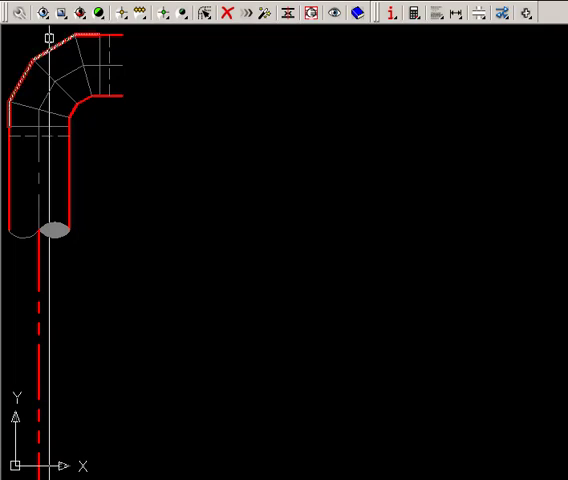
pyautogui.moveTo(10, 14)
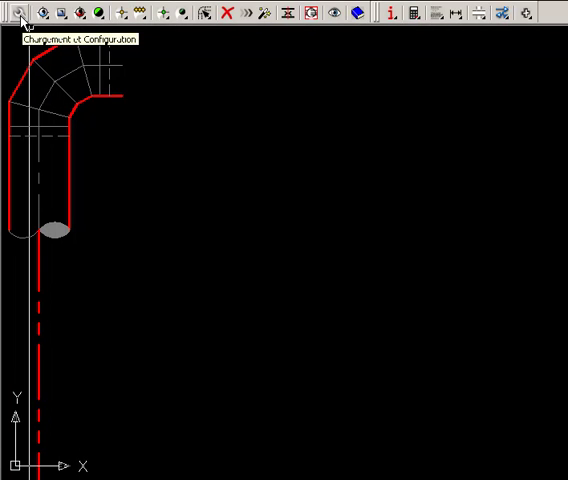
# - Reach the main layers management from AutoFLUID's loading and configuration preferences
pyautogui.click(12, 14)
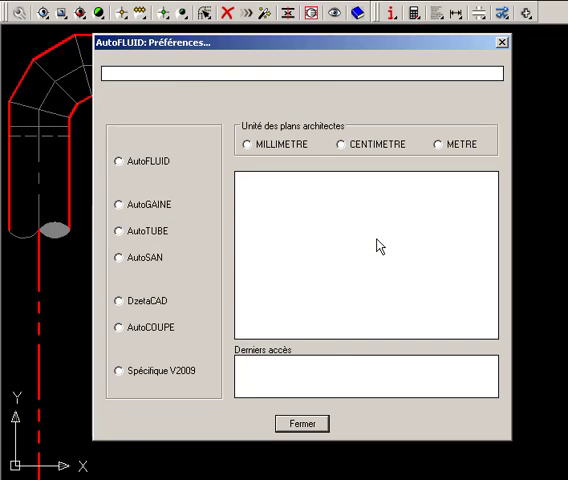
pyautogui.click(118, 160)
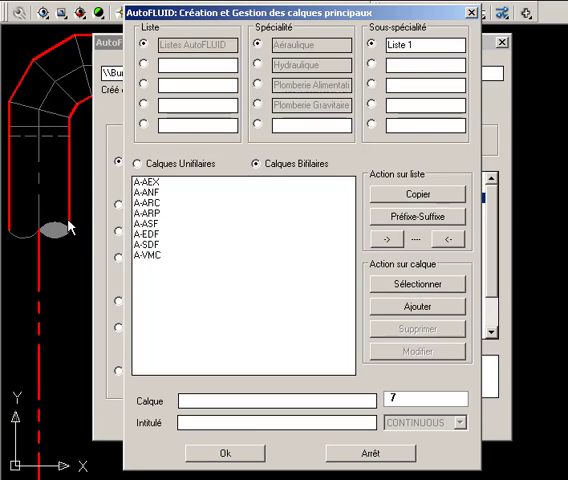
pyautogui.moveTo(304, 166)
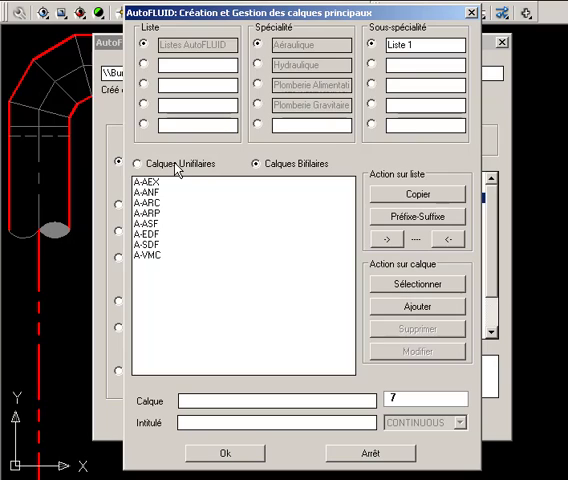
pyautogui.click(132, 164)
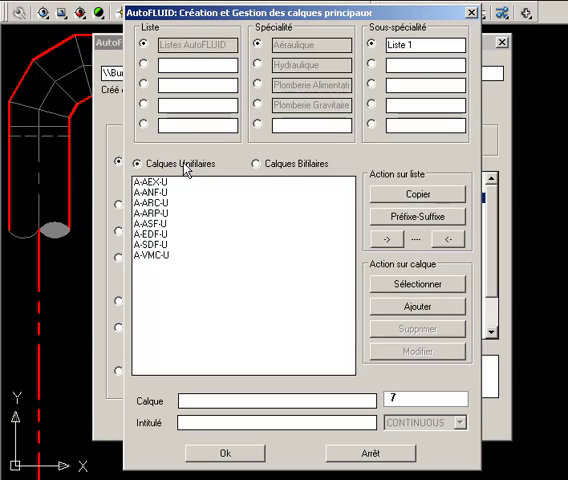
pyautogui.click(252, 164)
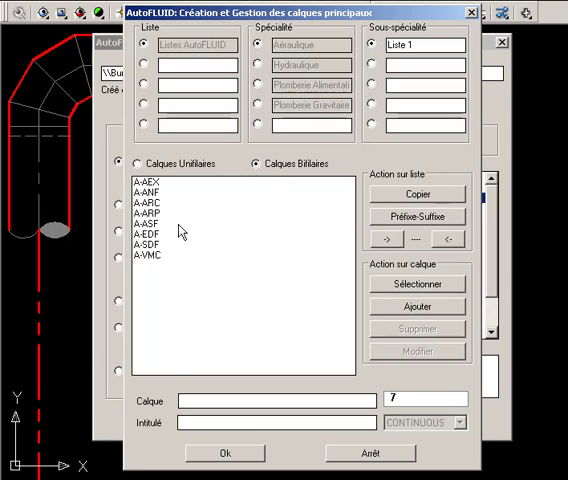
pyautogui.click(168, 232)
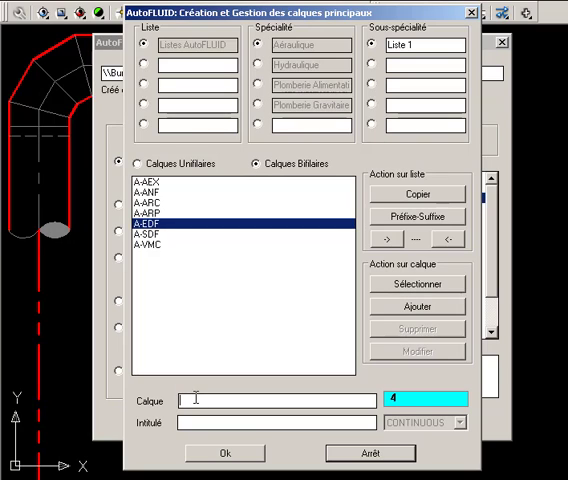
# - Add layer a-new-calq titled 'calque nouveau' to the two-line layers list
pyautogui.write('a')
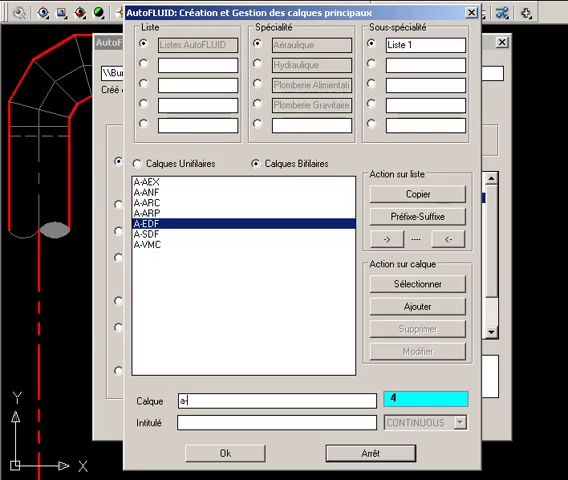
pyautogui.write('-new')
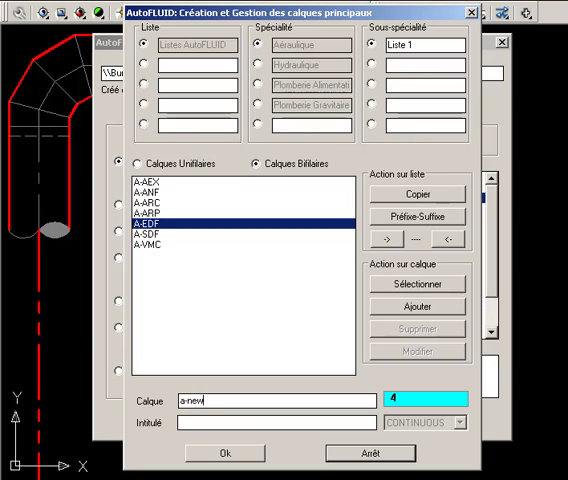
pyautogui.write('-calq')
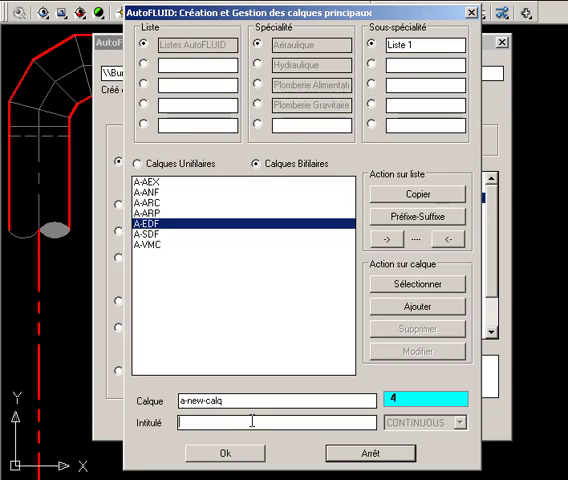
pyautogui.write('calque nouveau')
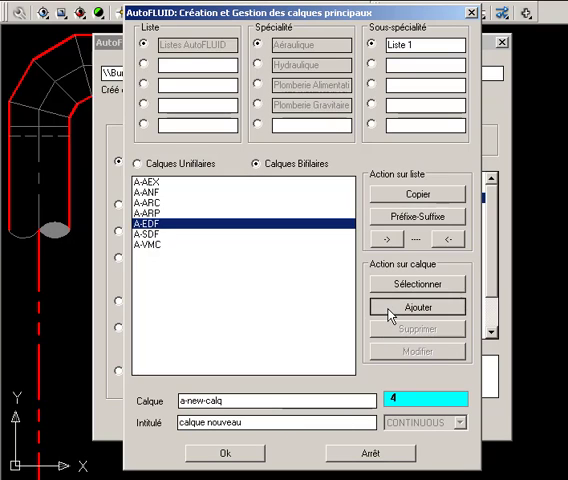
pyautogui.click(416, 306)
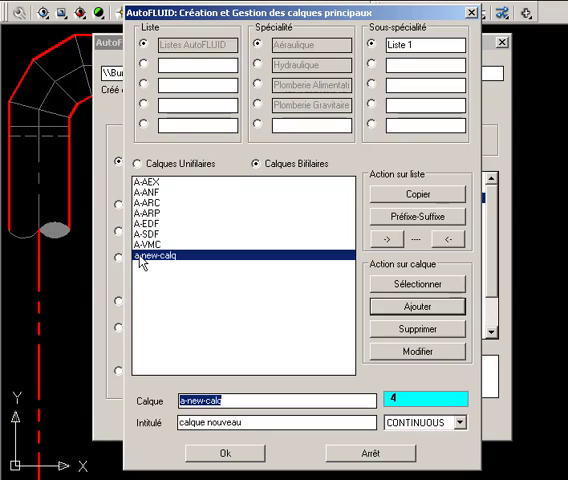
pyautogui.moveTo(148, 268)
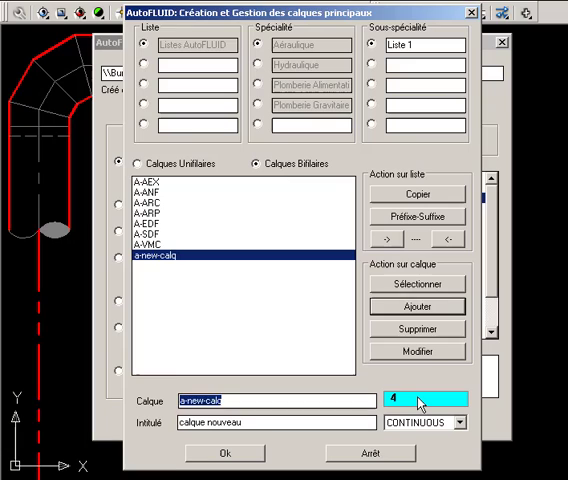
# - Assign the new a-new-calq layer its own colour and line type
pyautogui.click(420, 402)
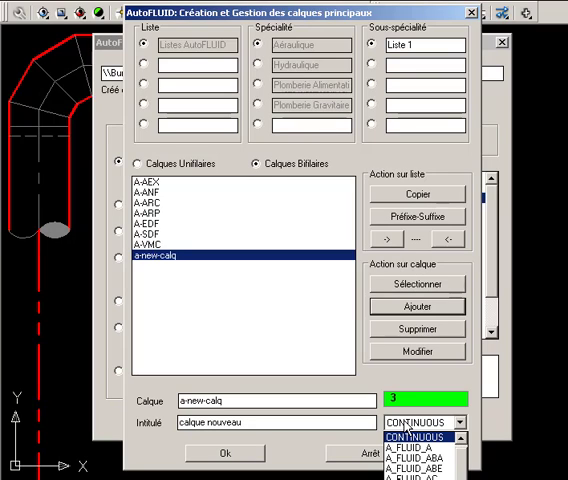
pyautogui.click(420, 420)
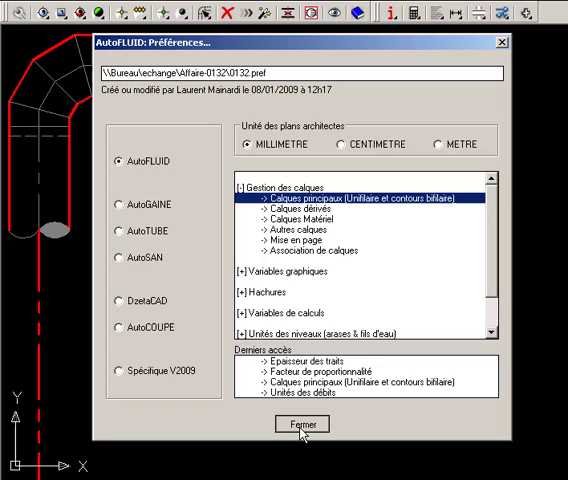
# - Close the preferences and confirm the configuration to return to the drawing
pyautogui.click(300, 424)
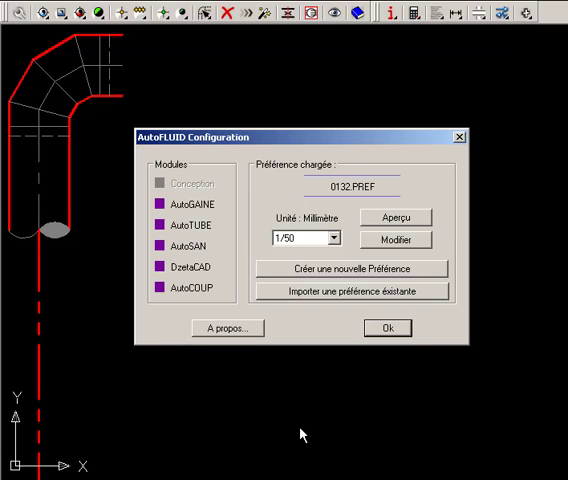
pyautogui.moveTo(378, 268)
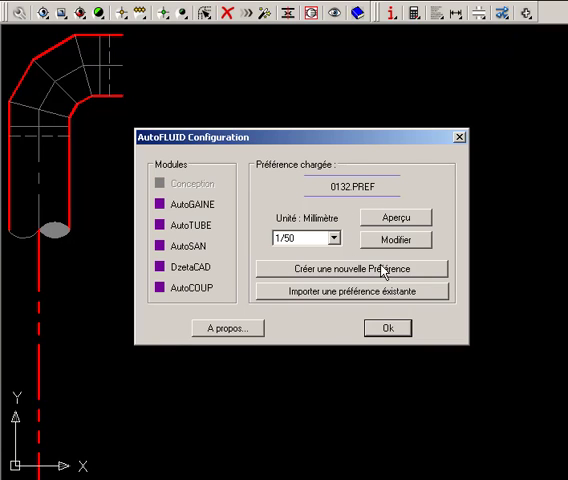
pyautogui.click(386, 328)
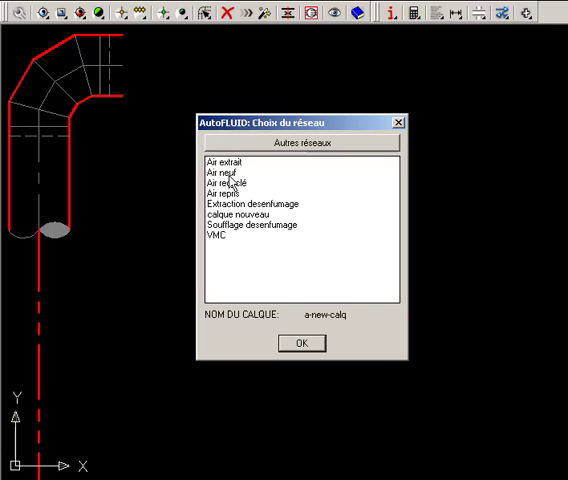
pyautogui.moveTo(226, 224)
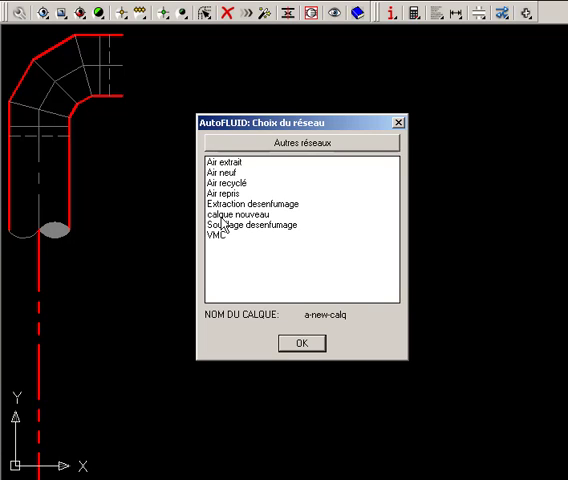
# - Choose the 'calque nouveau' network and accept the duct diameter to begin drawing
pyautogui.click(250, 214)
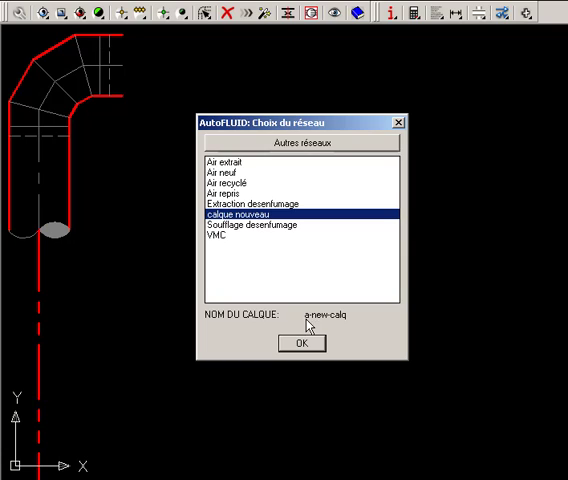
pyautogui.click(300, 344)
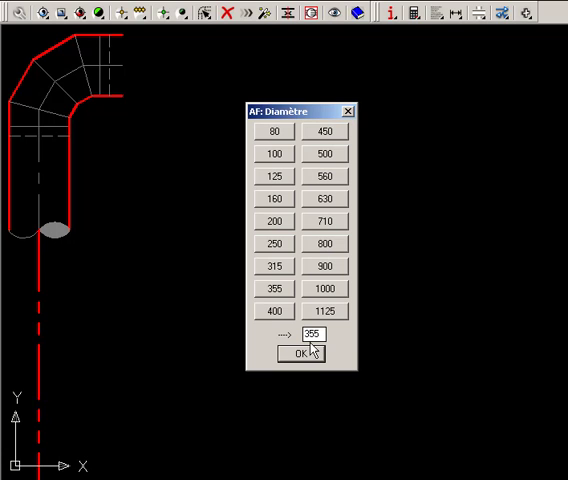
pyautogui.click(296, 354)
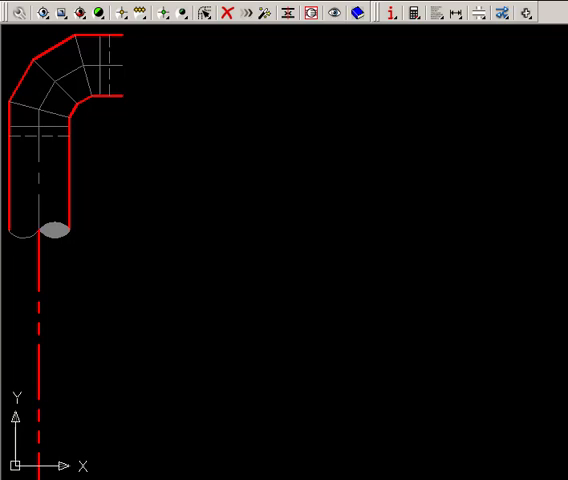